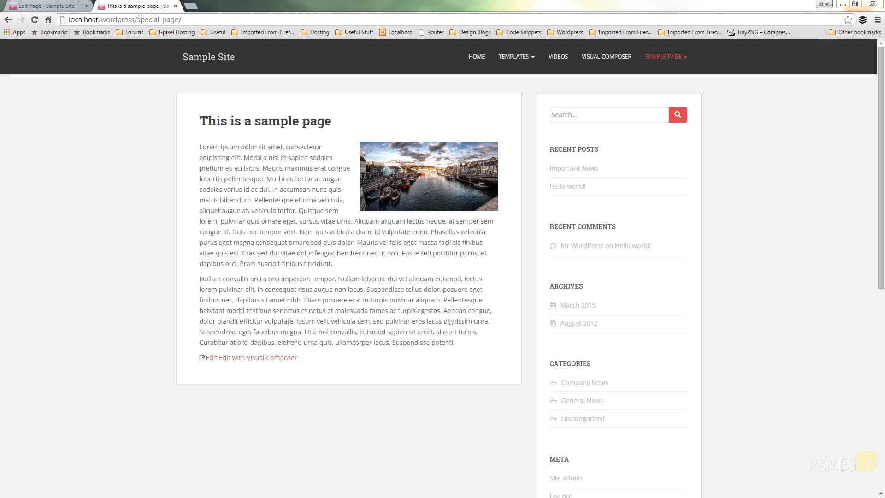
# Step: Return to the Edit Page screen for 'This is a sample page'
pyautogui.doubleClick(159, 19)
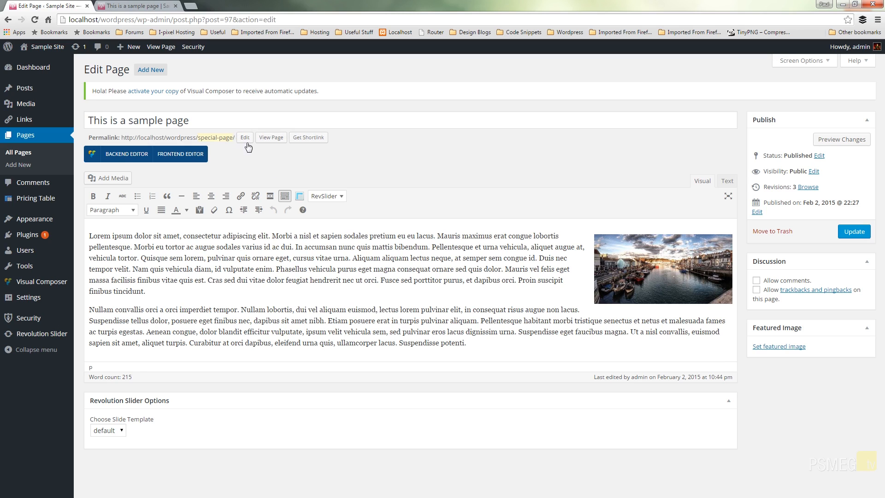
# Step: Open the special-page permalink slug for editing
pyautogui.click(244, 137)
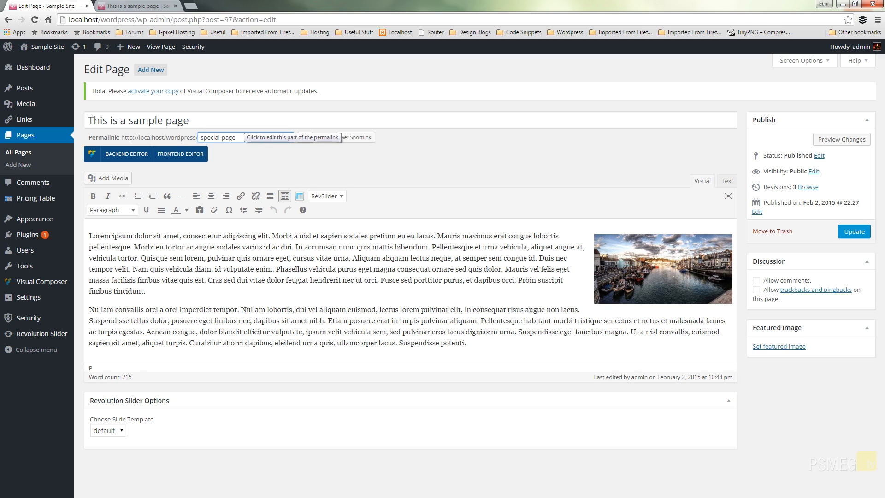
# Step: Retype the slug field as 'this-is-a-sample-page' in place of 'special-page'
pyautogui.click(219, 137)
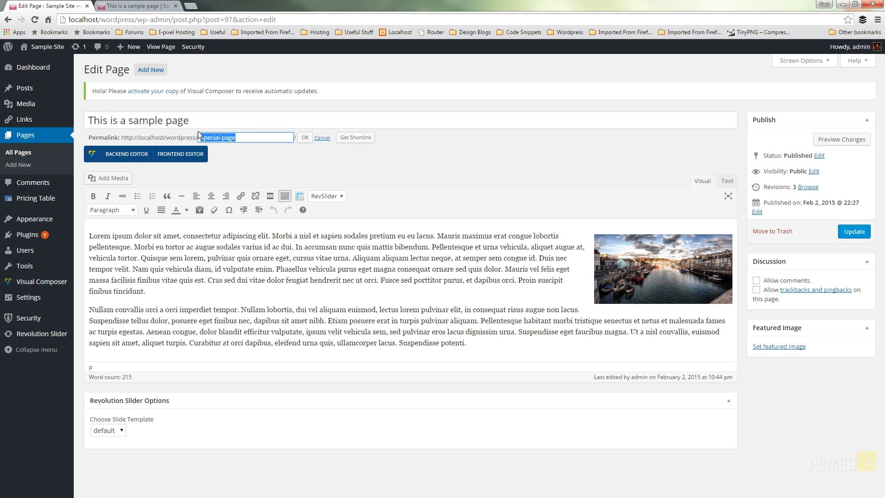
pyautogui.write('this-is-a-')
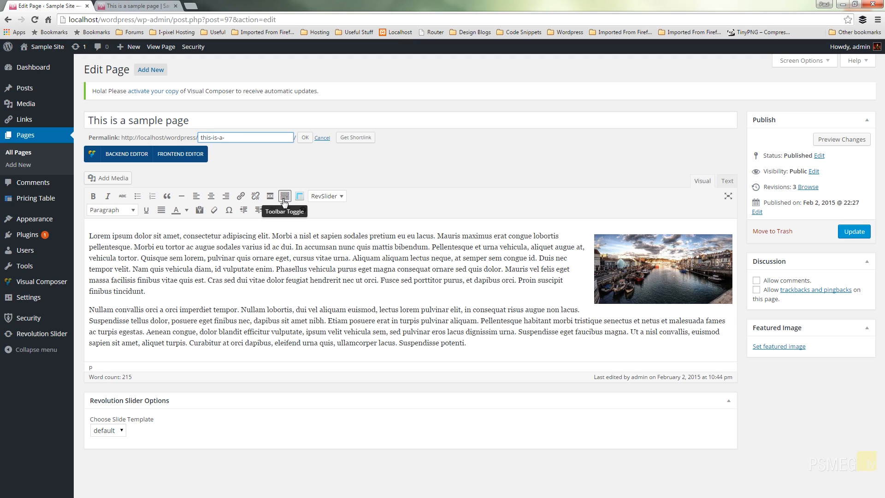
pyautogui.write('sample')
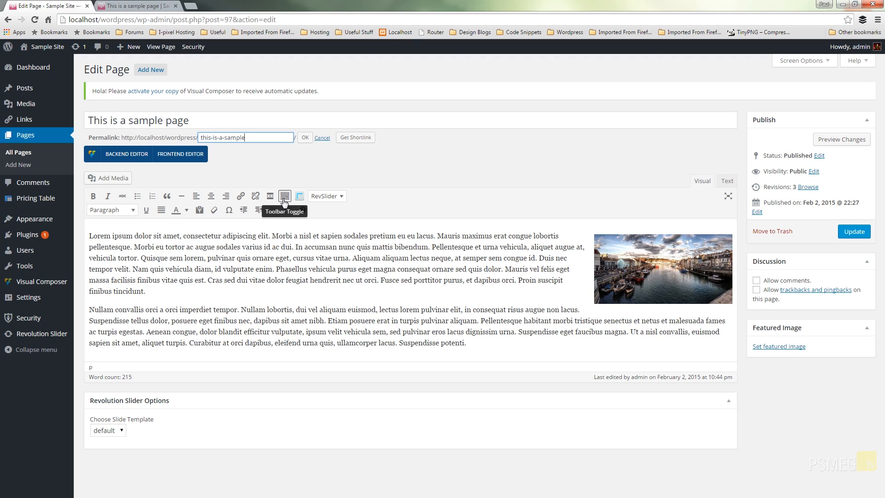
pyautogui.write('-page')
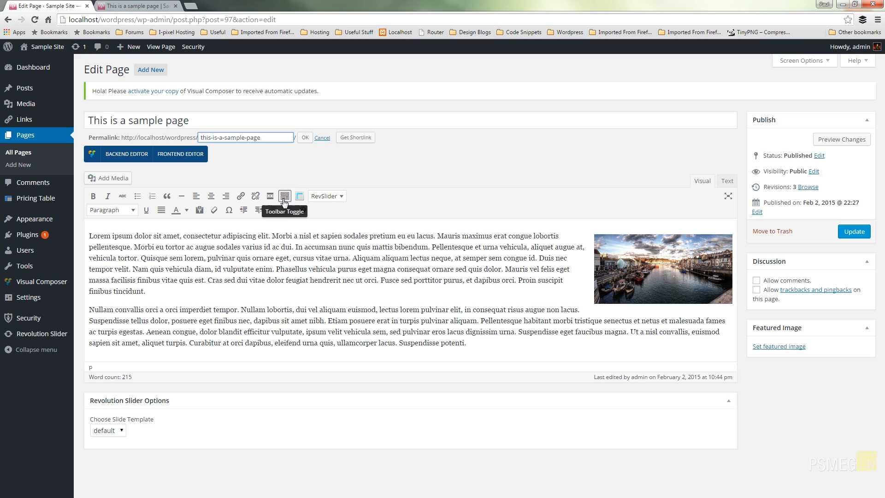
pyautogui.click(285, 196)
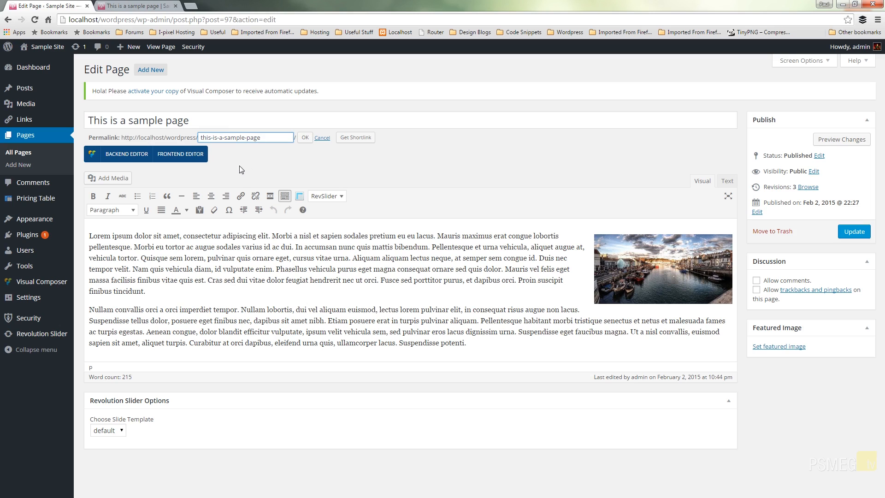
pyautogui.click(304, 138)
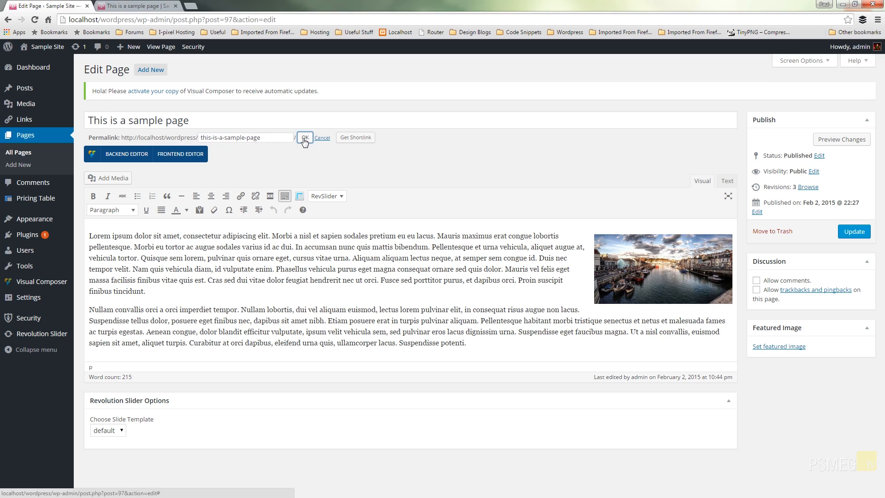
# Step: Confirm the this-is-a-sample-page slug, update the page, and return to the live site
pyautogui.click(304, 138)
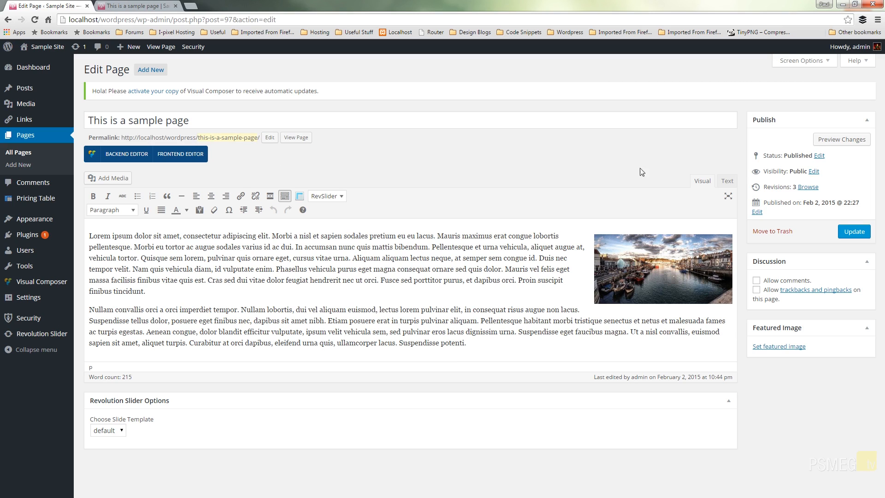
pyautogui.click(853, 231)
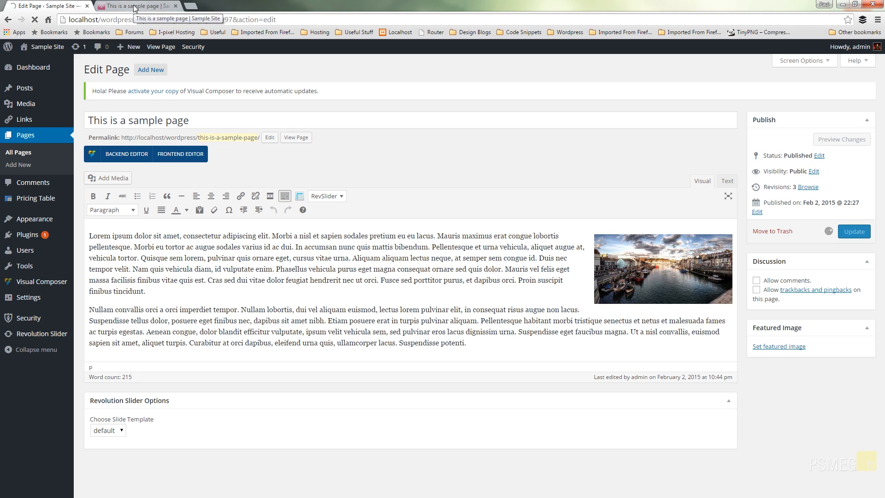
pyautogui.click(135, 6)
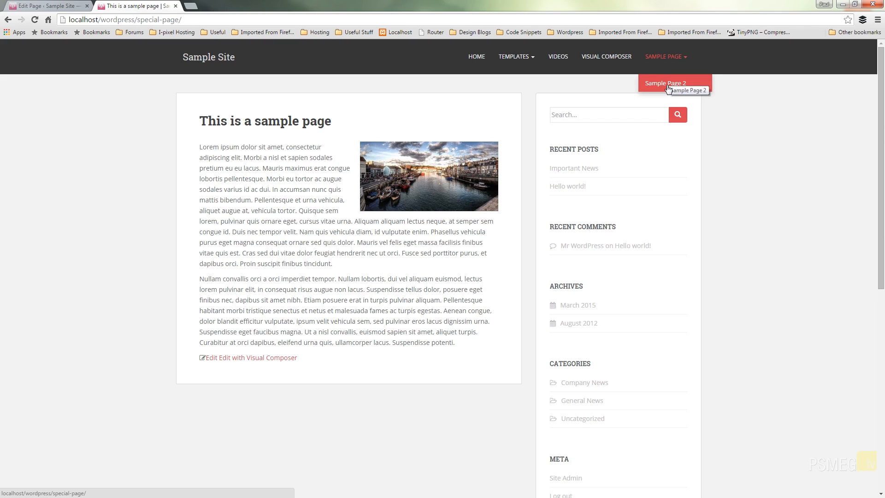
# Step: Open Sample Page 2: the old address gives 404, then it loads at this-is-a-sample-page
pyautogui.click(664, 83)
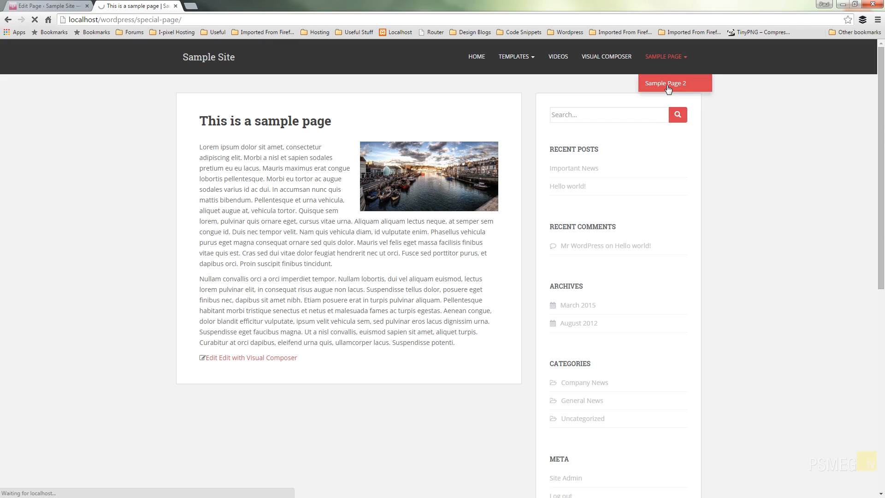
pyautogui.click(665, 83)
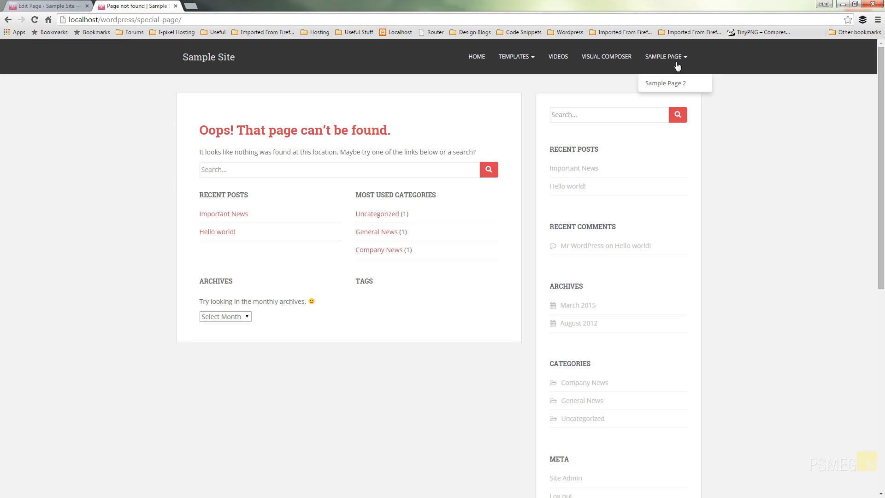
pyautogui.moveTo(664, 83)
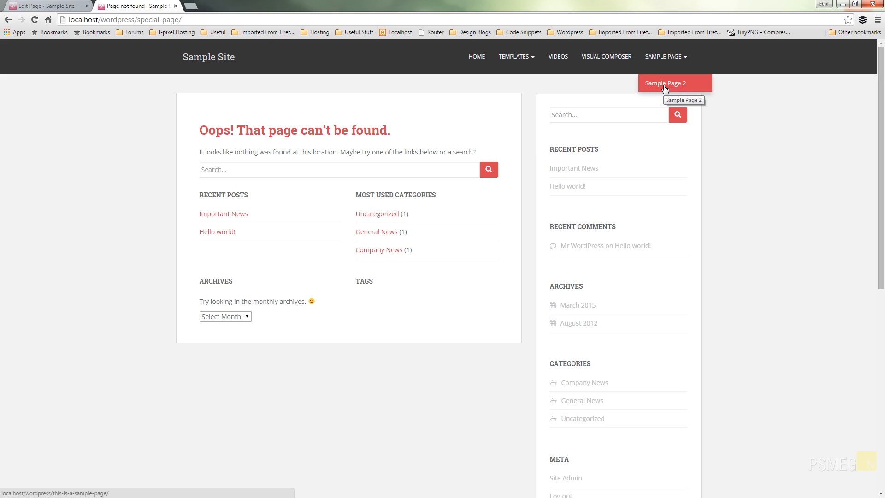
pyautogui.click(664, 83)
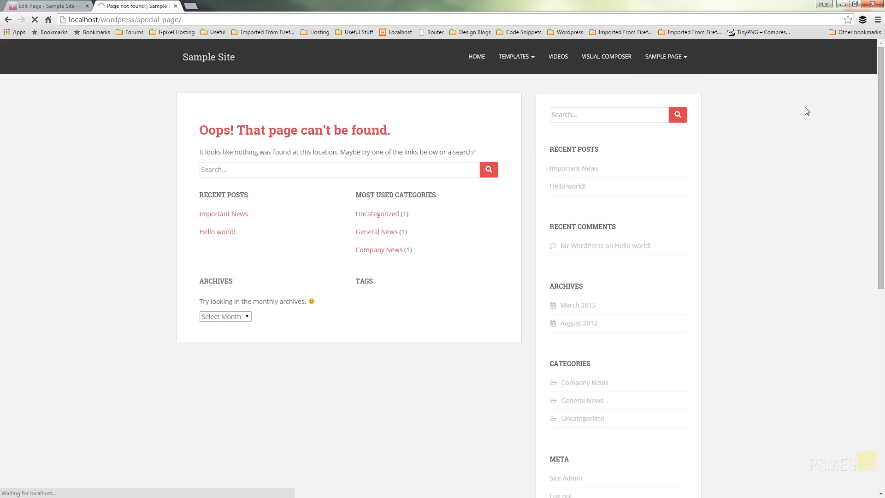
pyautogui.click(663, 57)
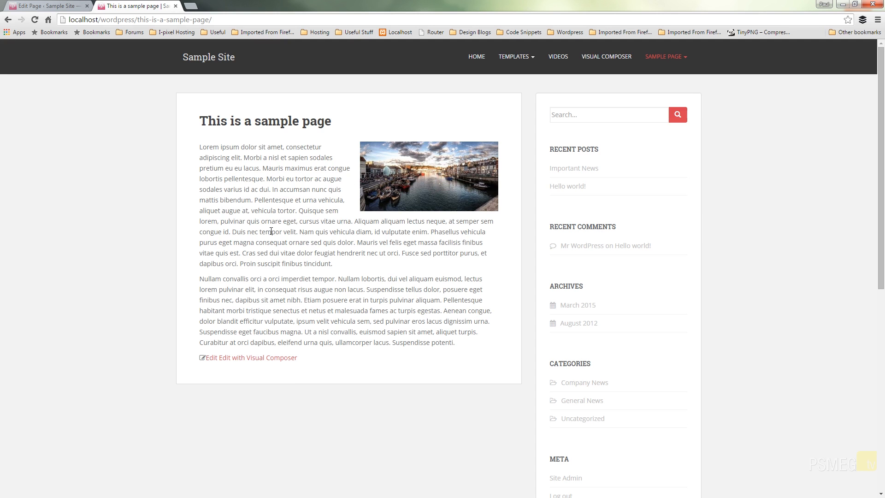